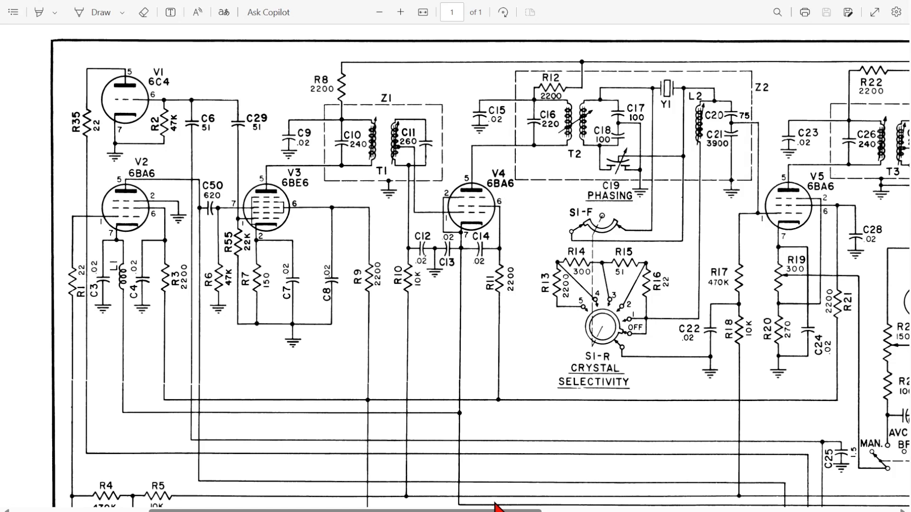
mouse_move(398, 79)
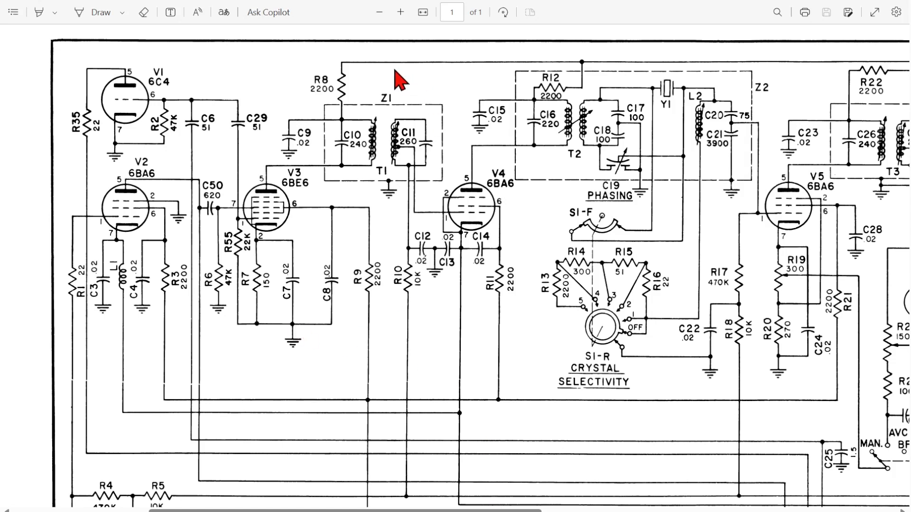
mouse_move(534, 157)
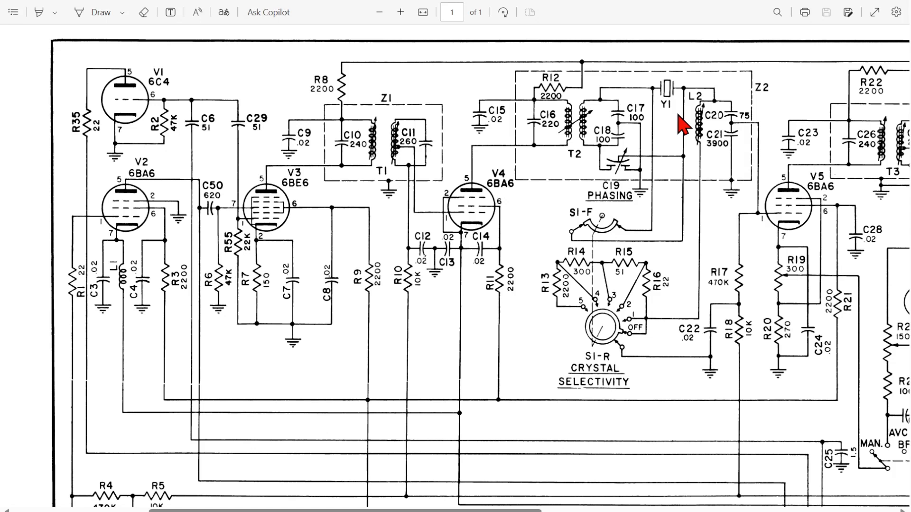
mouse_move(452, 310)
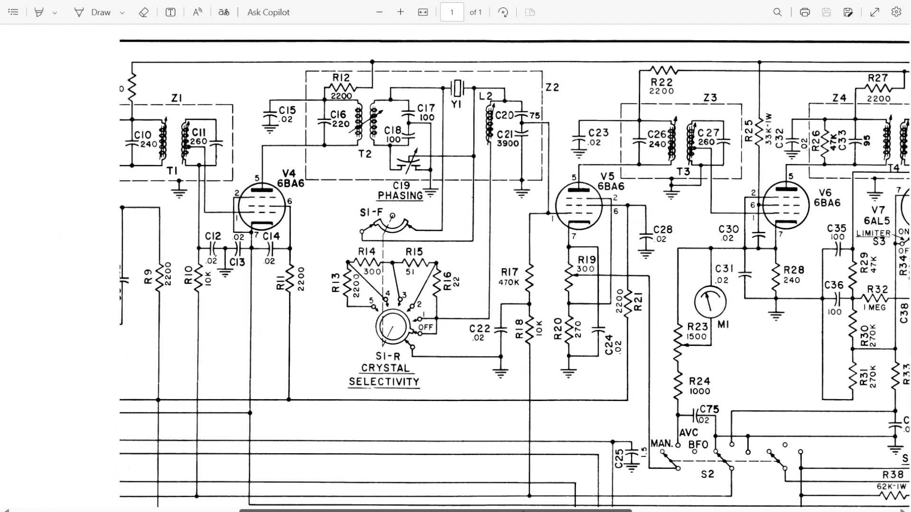
scroll(left, 3)
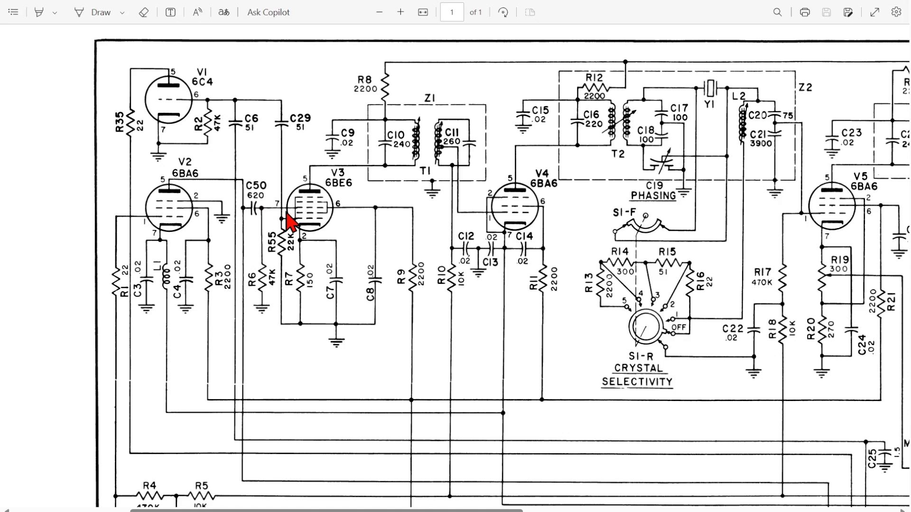
mouse_move(274, 306)
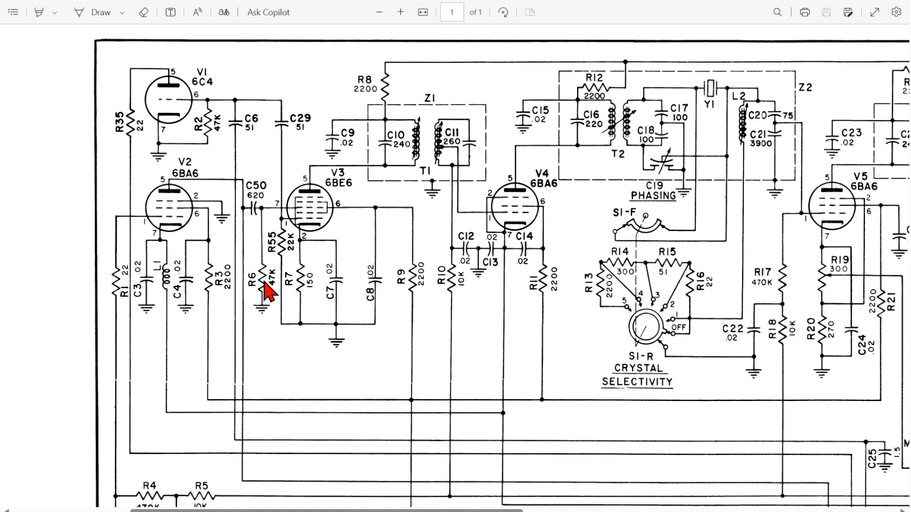
mouse_move(442, 485)
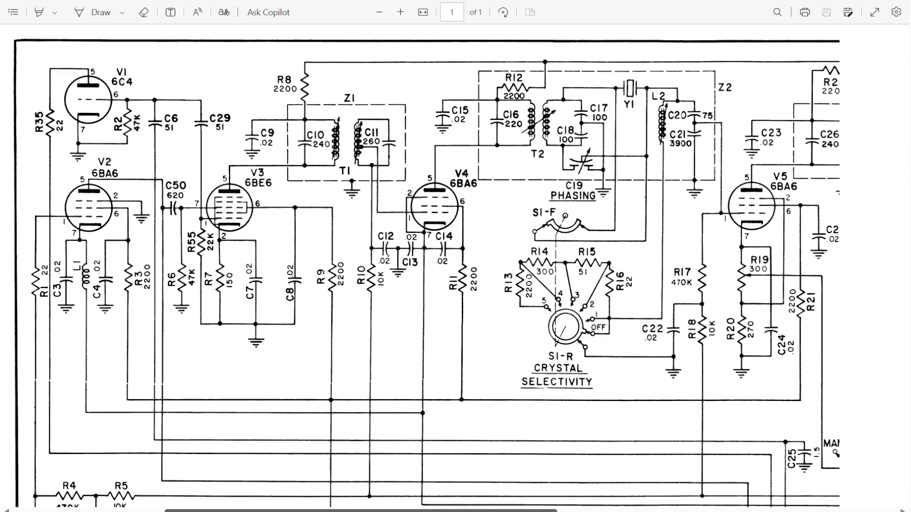
scroll(right, 3)
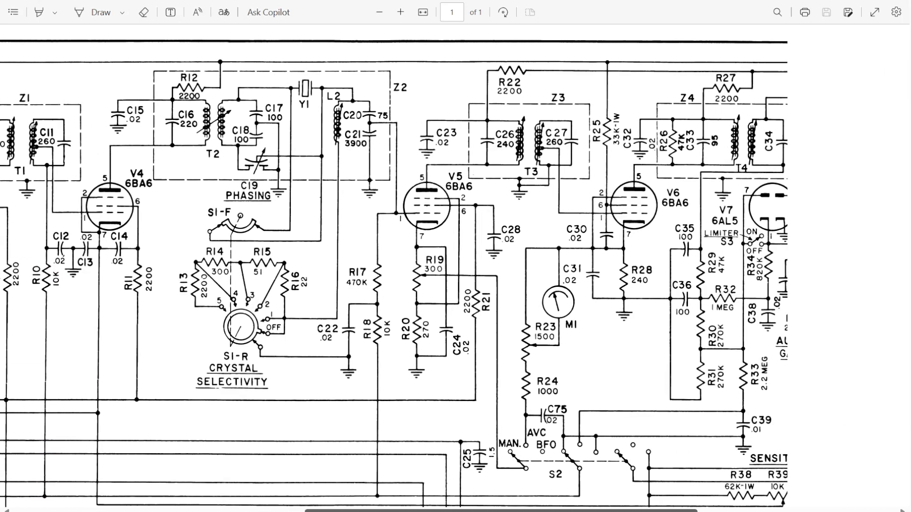
scroll(right, 3)
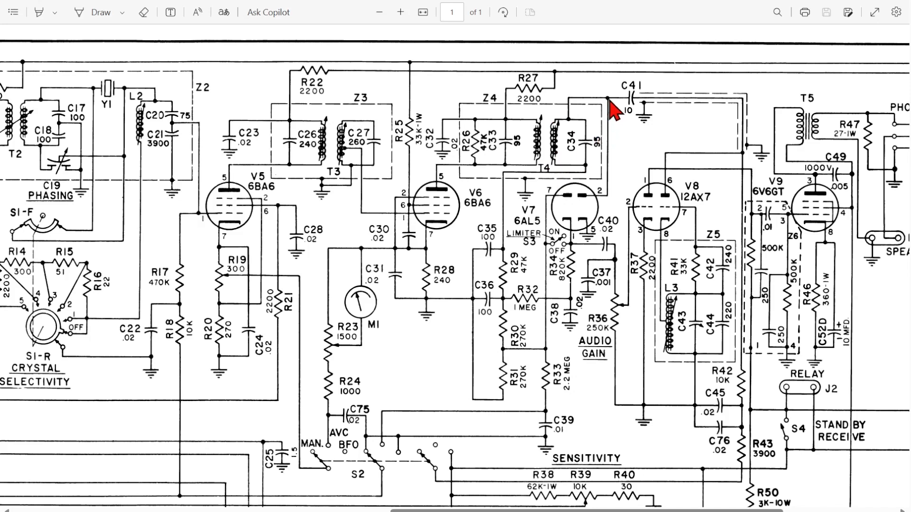
mouse_move(621, 116)
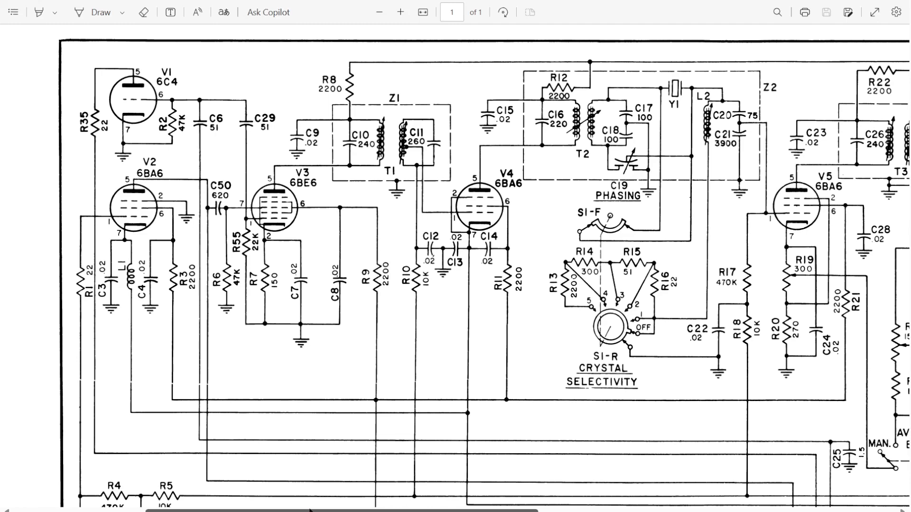
scroll(right, 3)
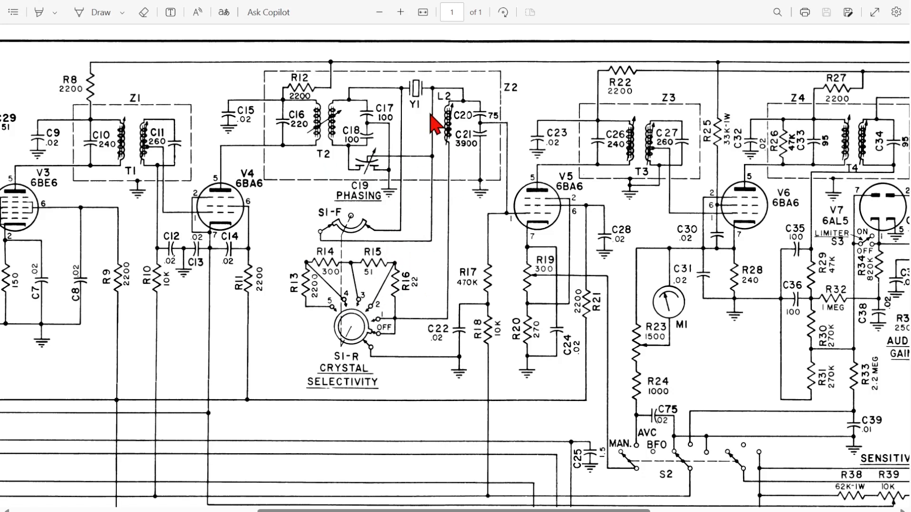
mouse_move(433, 137)
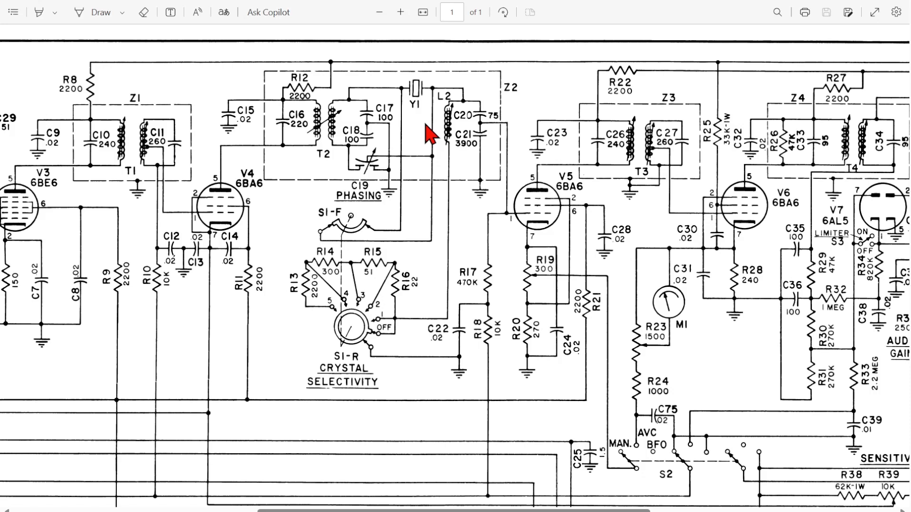
mouse_move(453, 510)
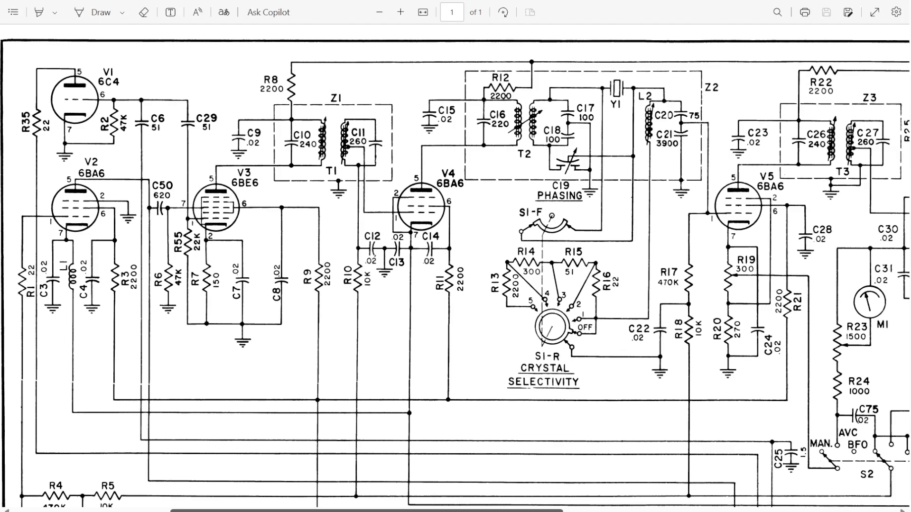
scroll(right, 3)
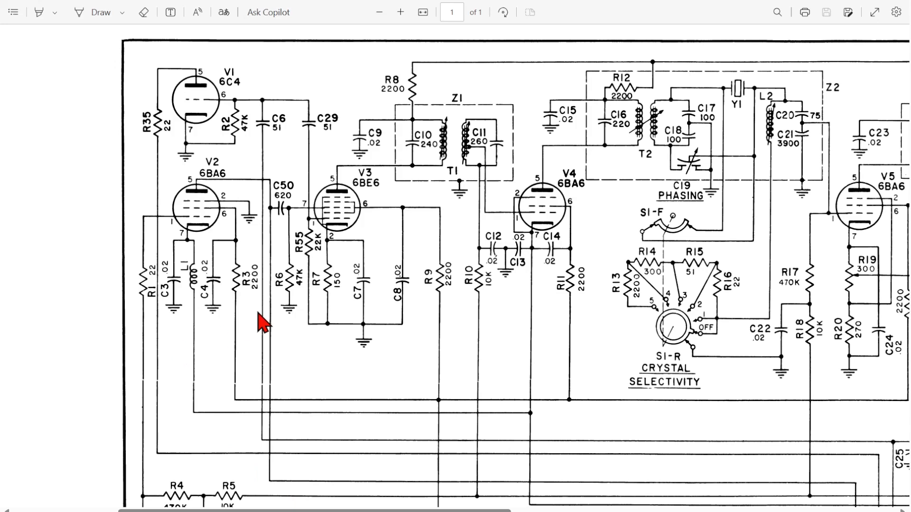
mouse_move(308, 220)
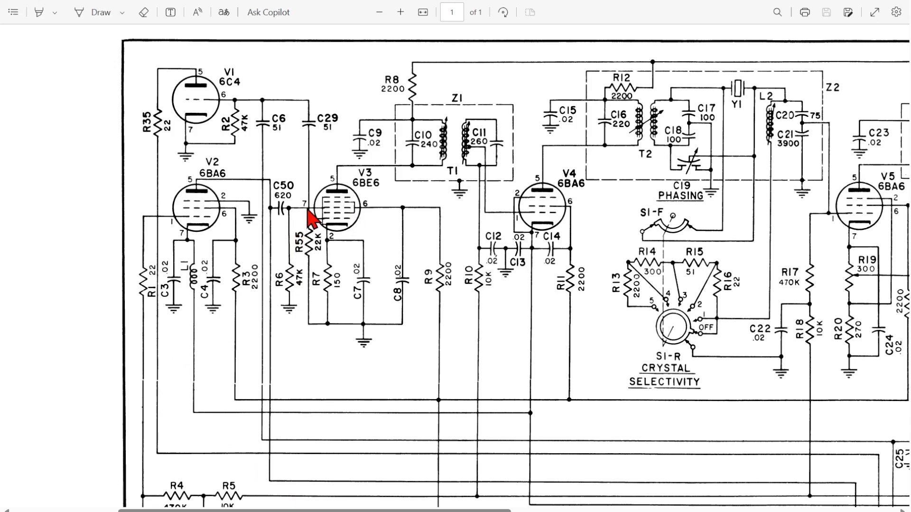
mouse_move(398, 279)
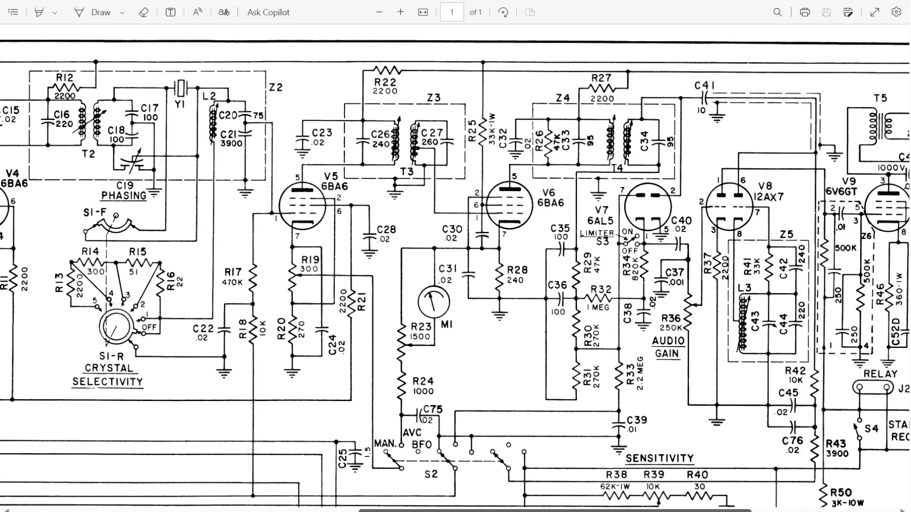
scroll(right, 3)
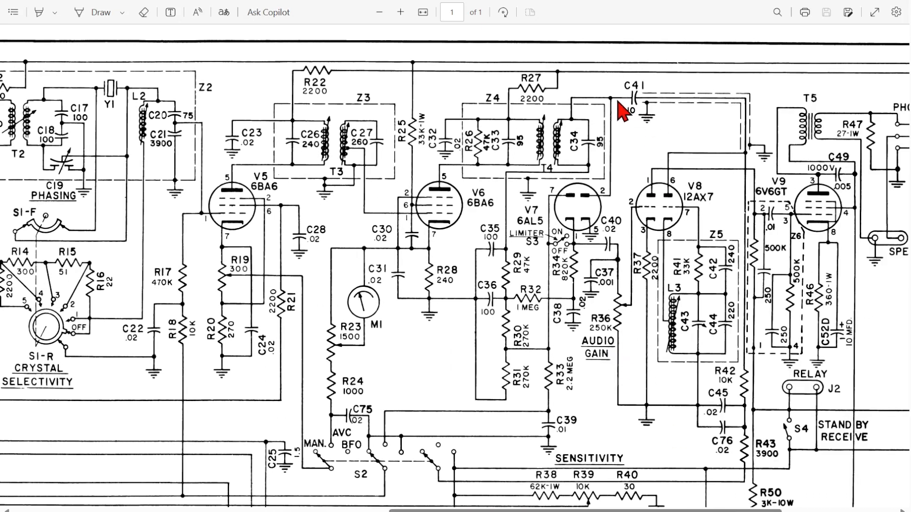